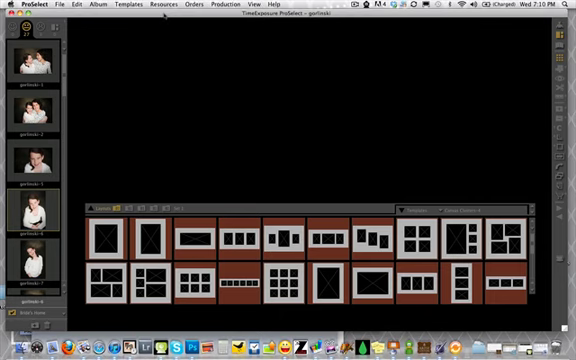
mouse_move(126, 6)
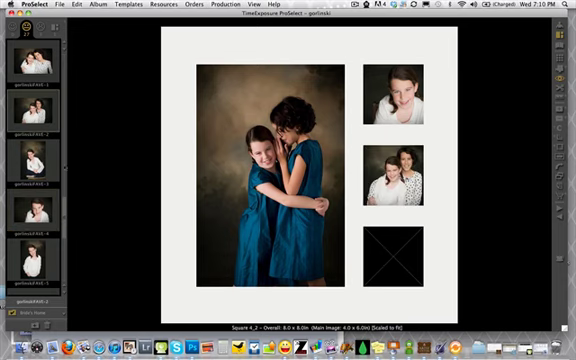
Step: Scroll the image browser and pick the small photo of the two girls for the bottom-right opening
scroll(down, 3)
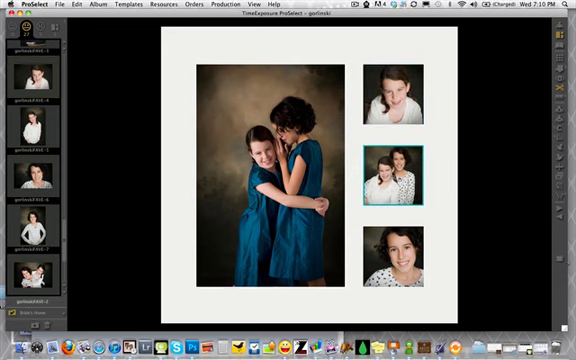
click(401, 262)
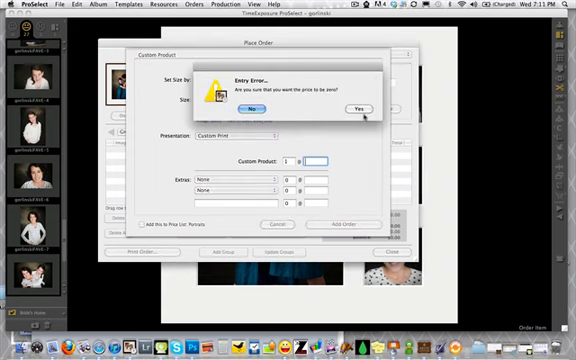
Step: Confirm the Custom Print order at a zero price
click(357, 105)
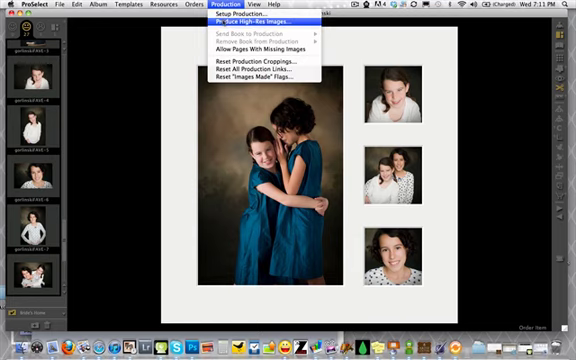
Step: Start high-res production for the Square 4_2 composite and choose the output folder
click(245, 21)
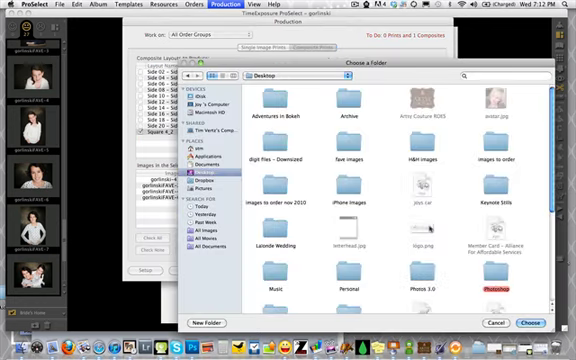
click(537, 322)
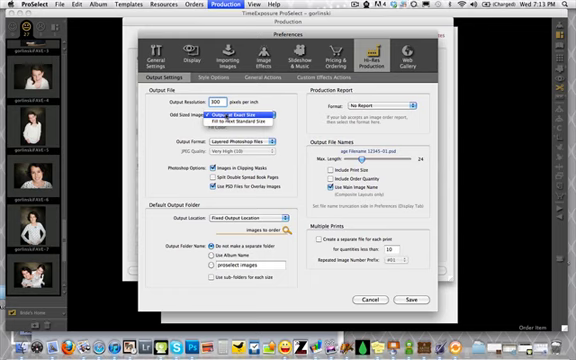
Step: Output odd-sized images at exact size and produce layered Photoshop files
click(250, 116)
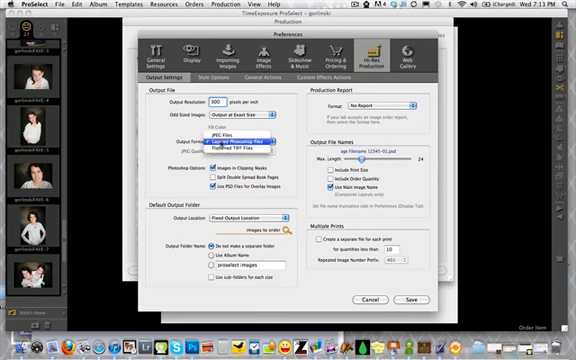
click(248, 137)
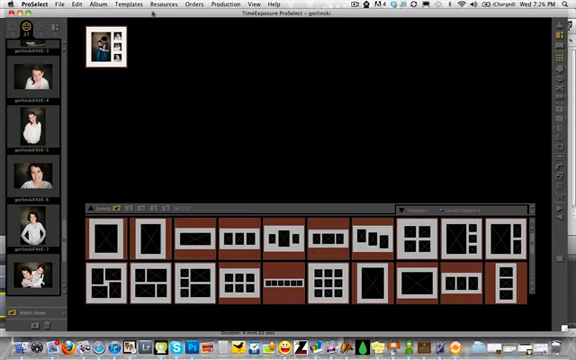
click(128, 5)
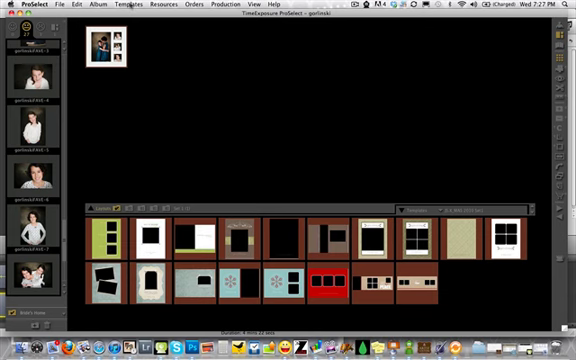
mouse_move(172, 47)
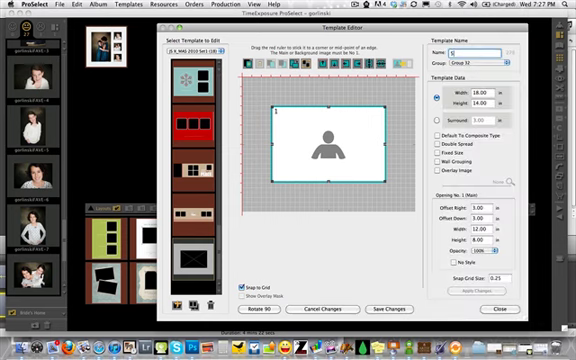
Step: Enter '5x5' as the new template's name
text(5x5)
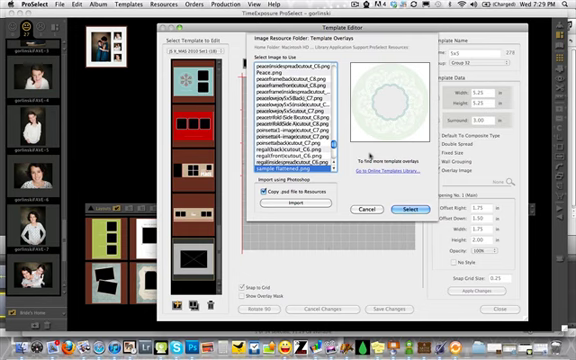
Step: Select sample flattened.png as the 5x5 template's overlay image
click(437, 208)
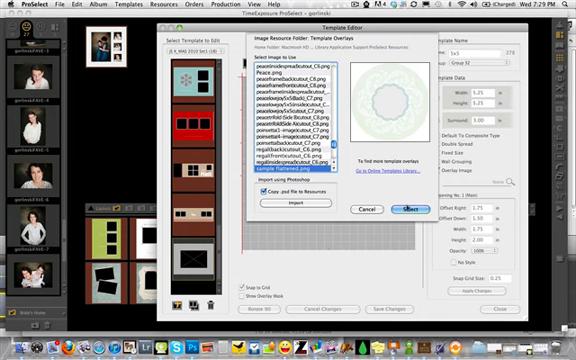